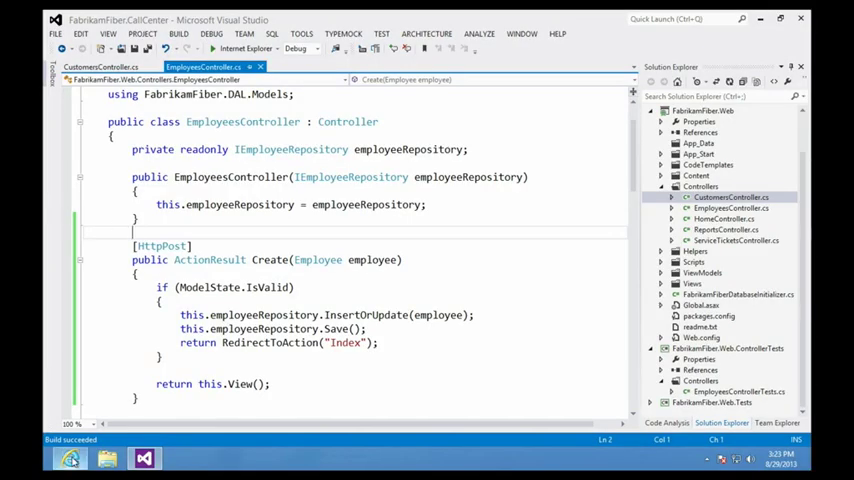
# Step: Open Extensions and Updates, then choose Generate Unit Test on the Create method
pyautogui.click(70, 458)
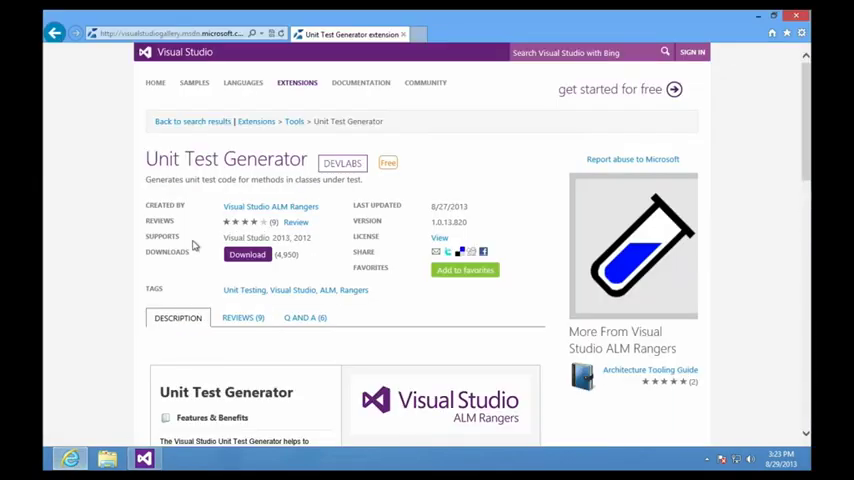
pyautogui.moveTo(349, 178)
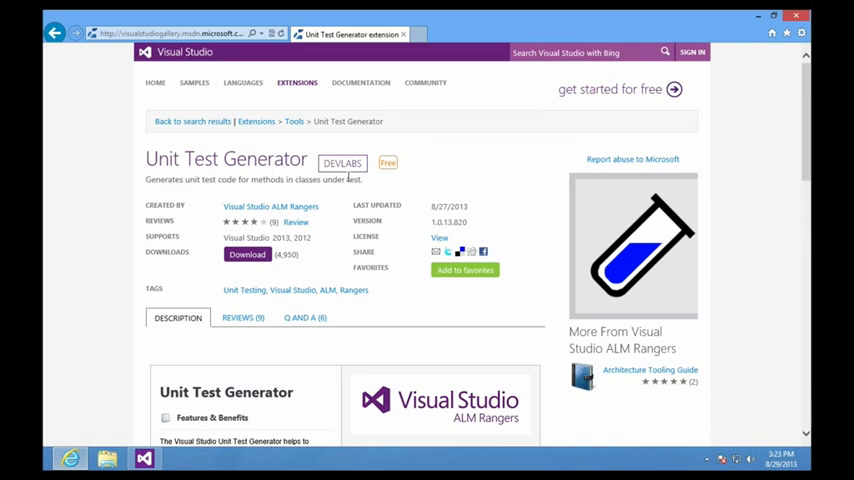
pyautogui.moveTo(95, 251)
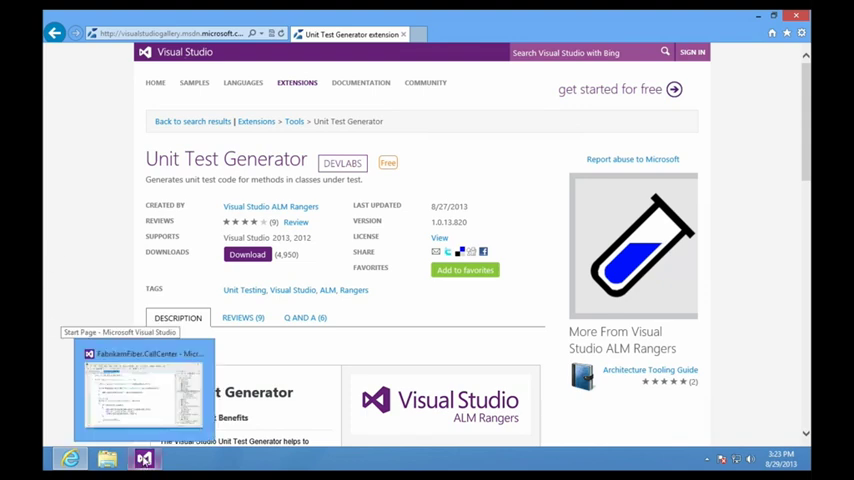
pyautogui.moveTo(108, 458)
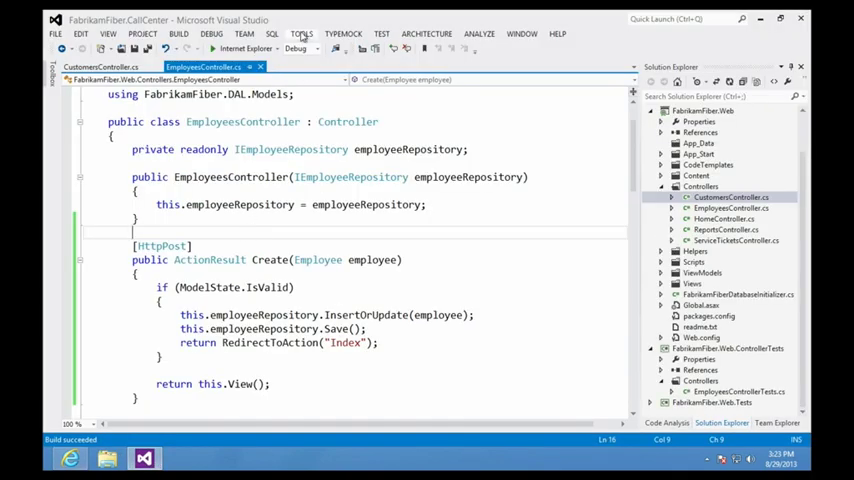
pyautogui.click(301, 33)
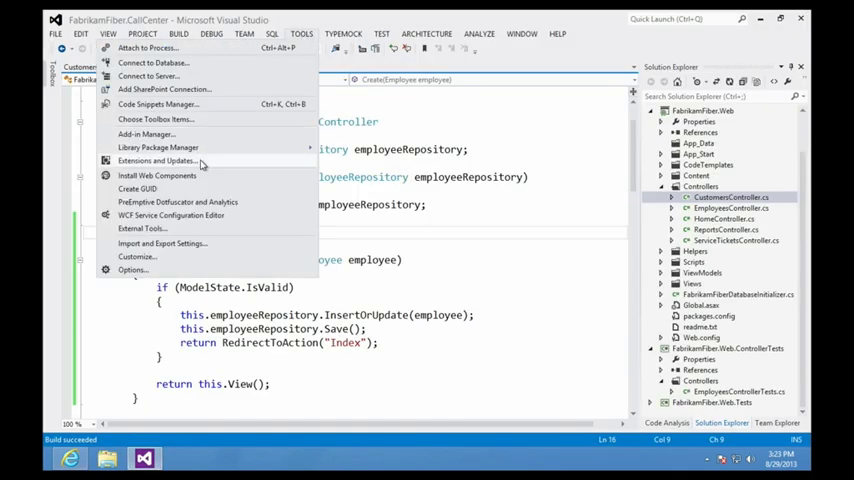
pyautogui.click(155, 160)
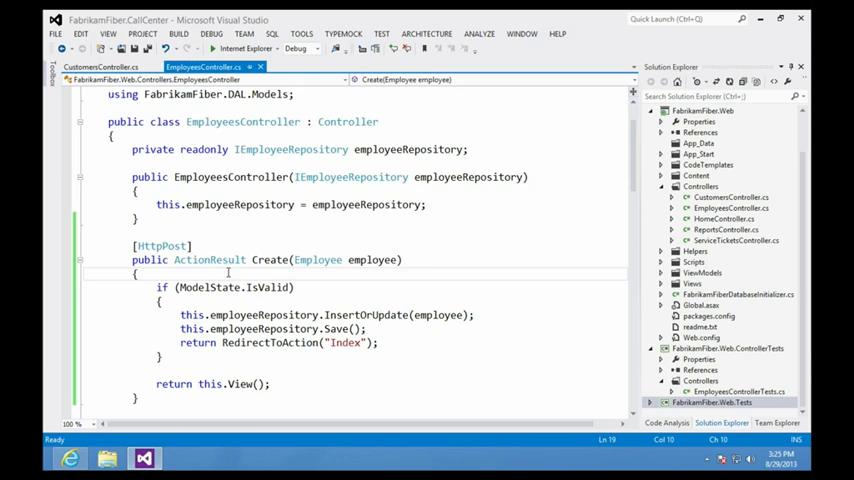
pyautogui.rightClick(228, 272)
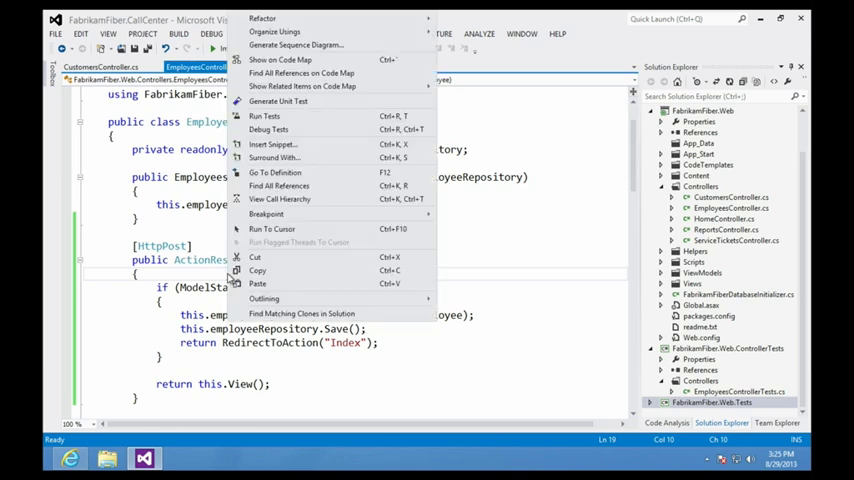
pyautogui.moveTo(319, 109)
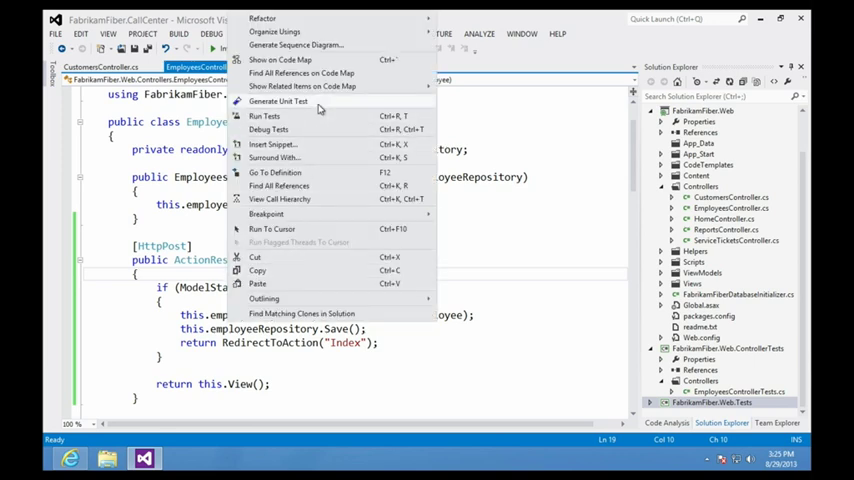
pyautogui.click(278, 101)
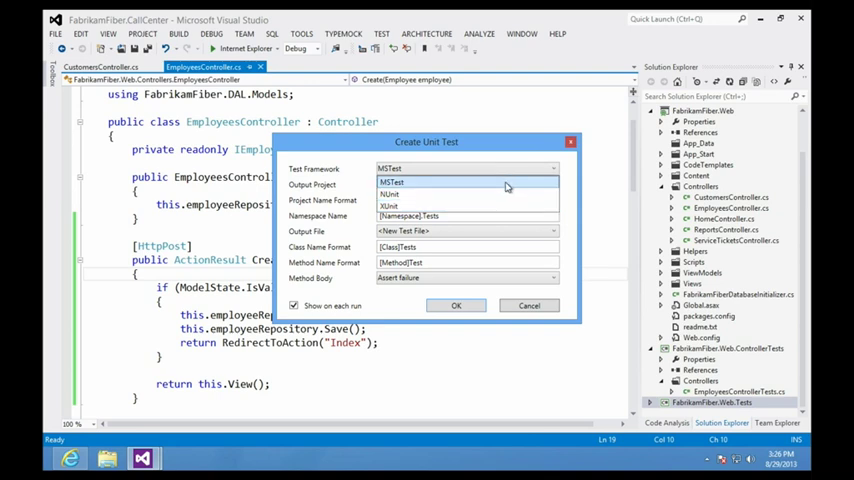
# Step: Keep MSTest and output to FabrikamFiber.Web.ControllerTests as EmployeesControllerTests.cs
pyautogui.click(465, 184)
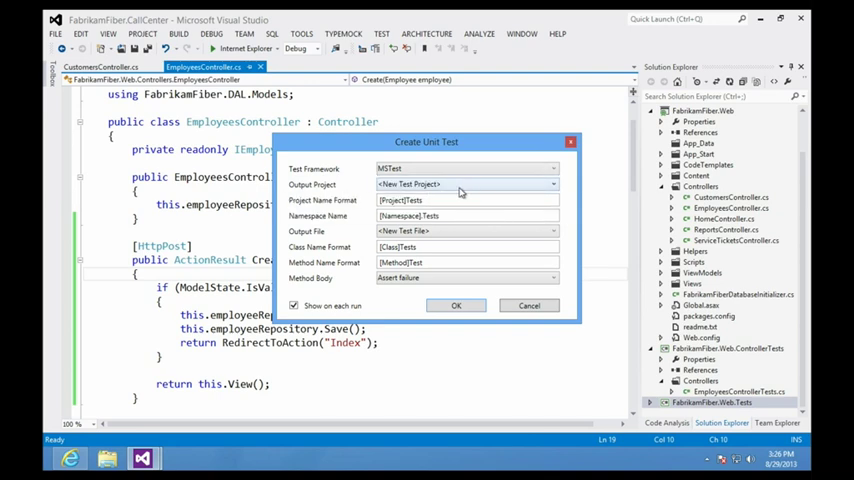
pyautogui.click(552, 184)
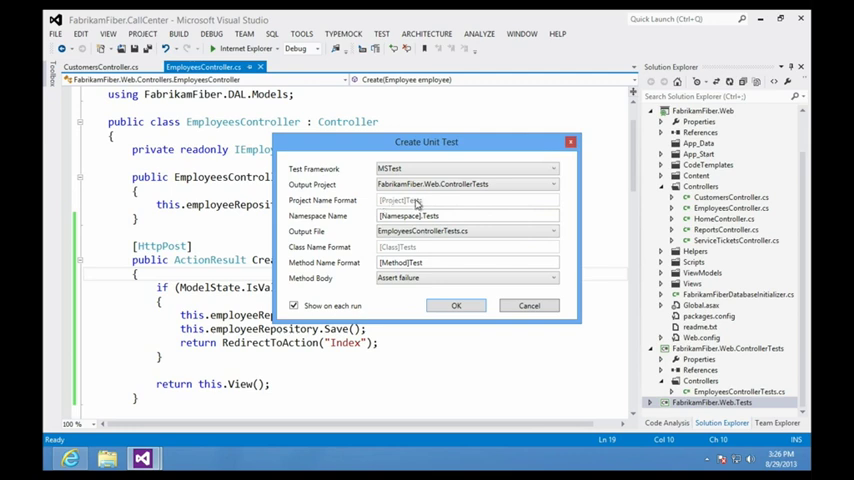
pyautogui.moveTo(451, 205)
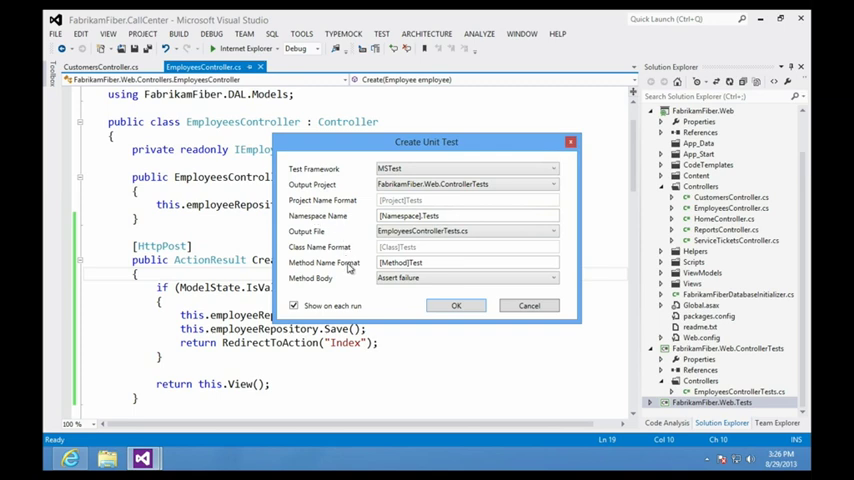
pyautogui.click(551, 278)
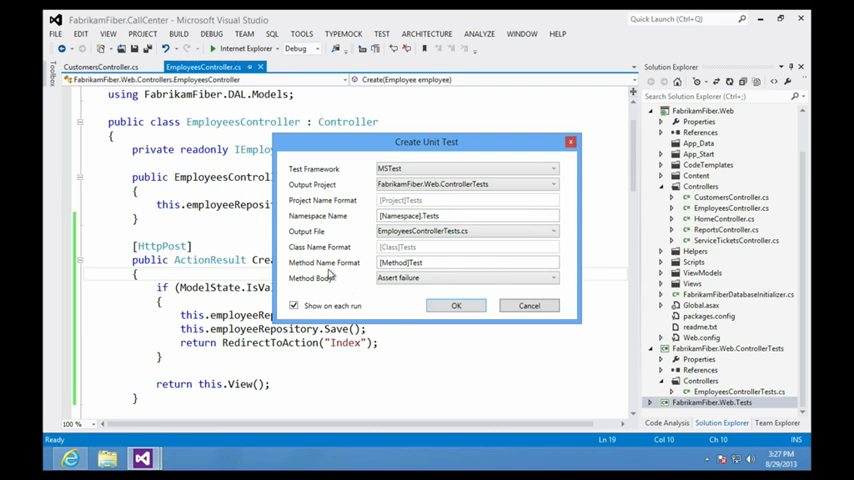
pyautogui.moveTo(438, 254)
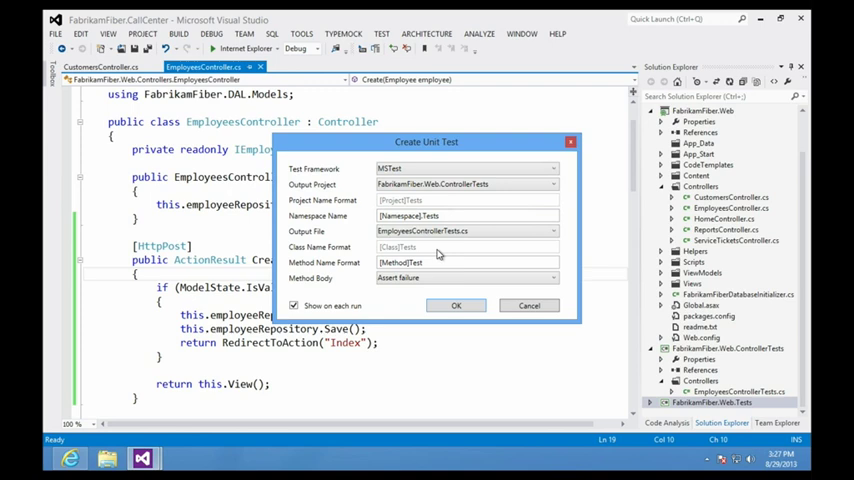
pyautogui.moveTo(310, 278)
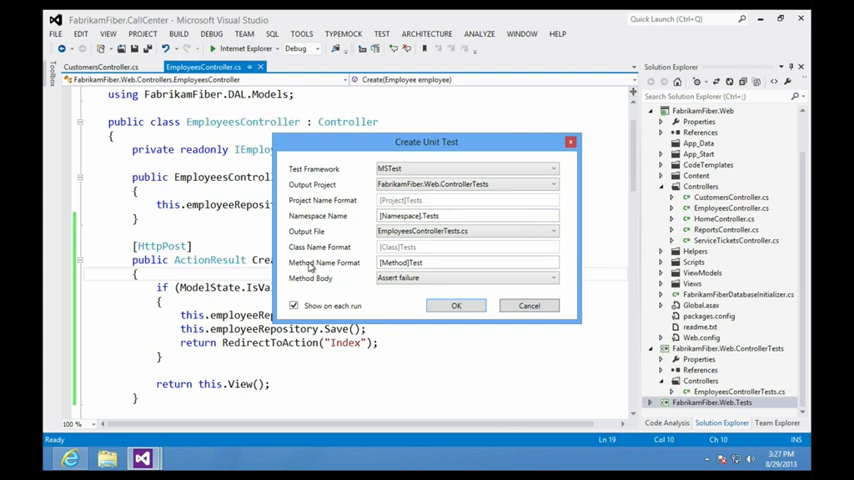
pyautogui.moveTo(350, 276)
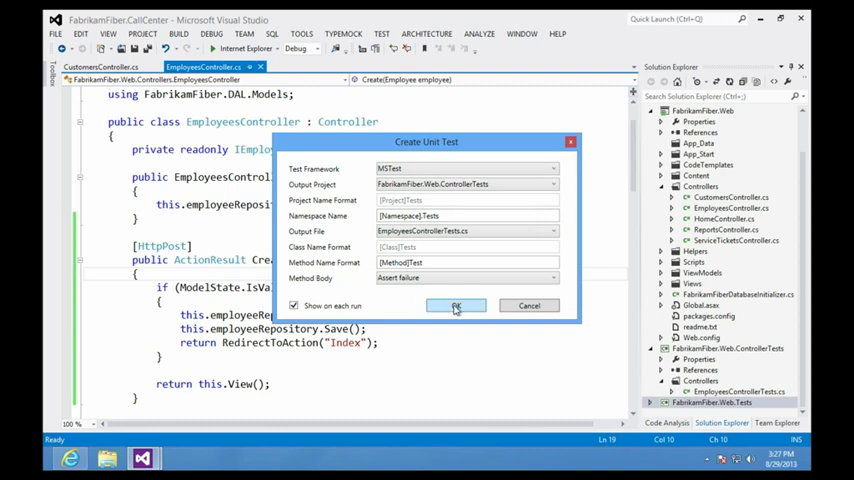
# Step: Confirm the unit test, then select ControllerTests and expand and collapse its References
pyautogui.click(456, 306)
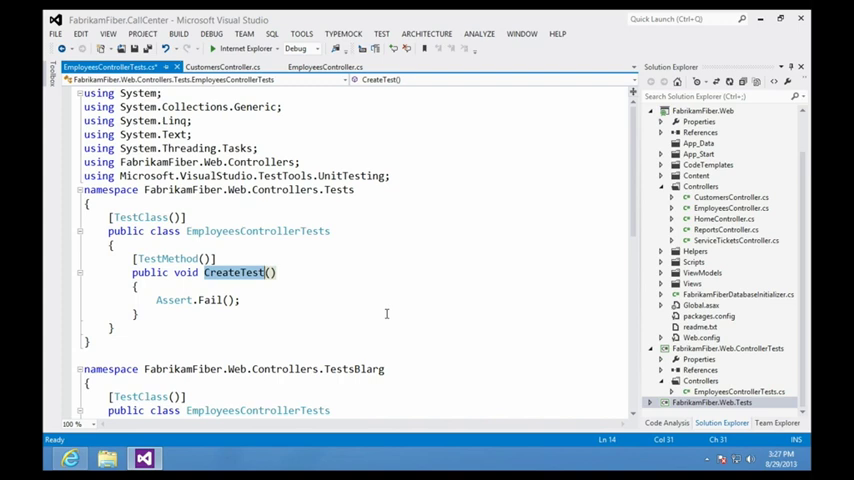
pyautogui.moveTo(299, 294)
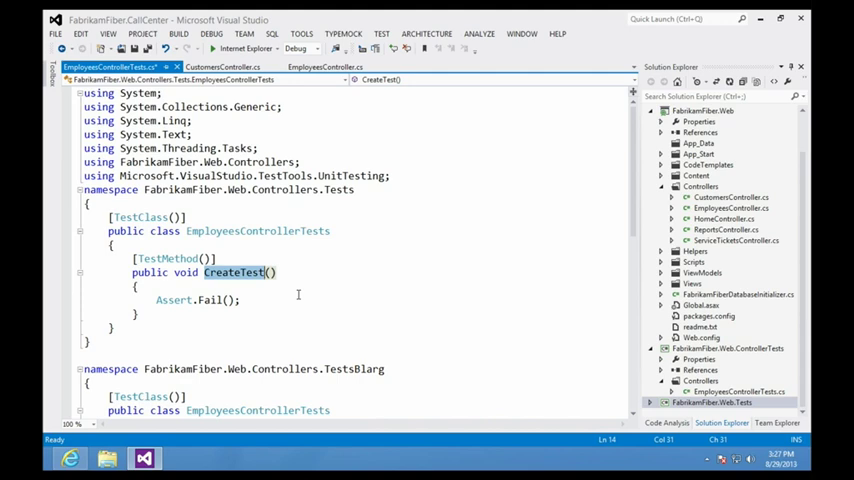
pyautogui.moveTo(285, 283)
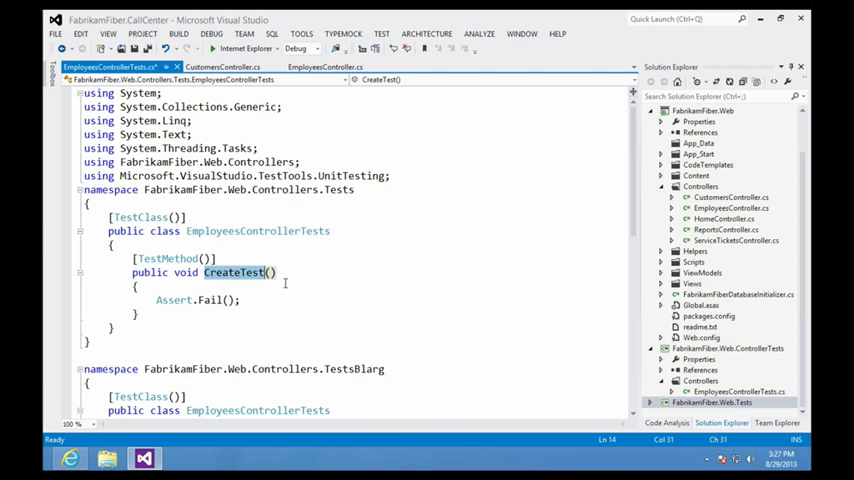
pyautogui.moveTo(590, 351)
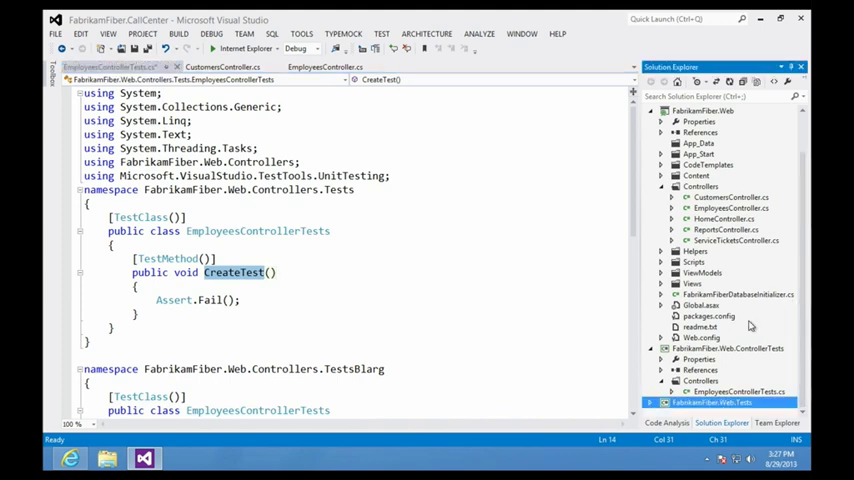
pyautogui.click(727, 348)
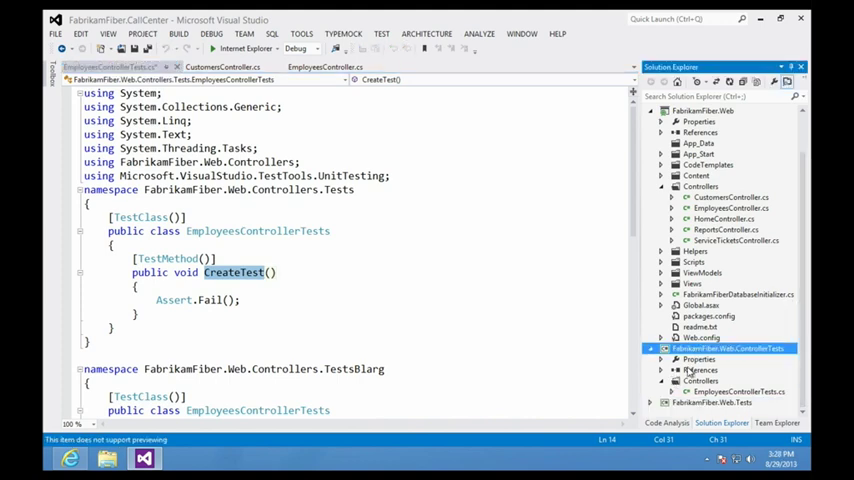
pyautogui.click(668, 369)
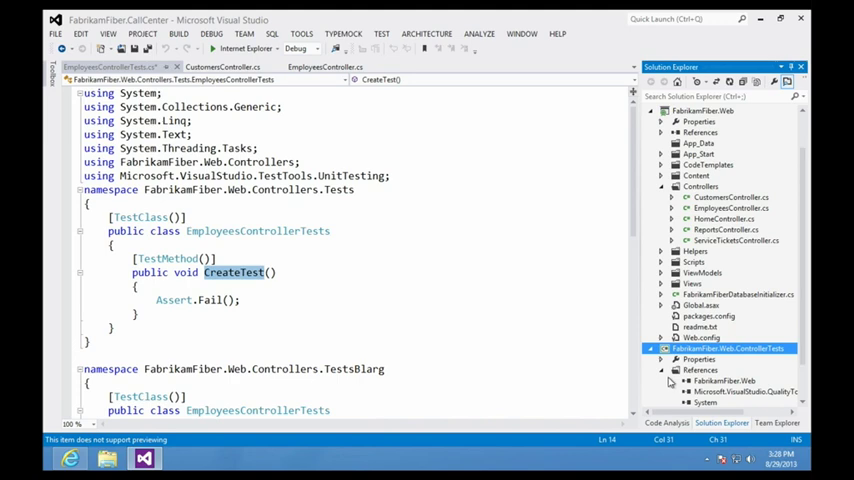
pyautogui.click(662, 370)
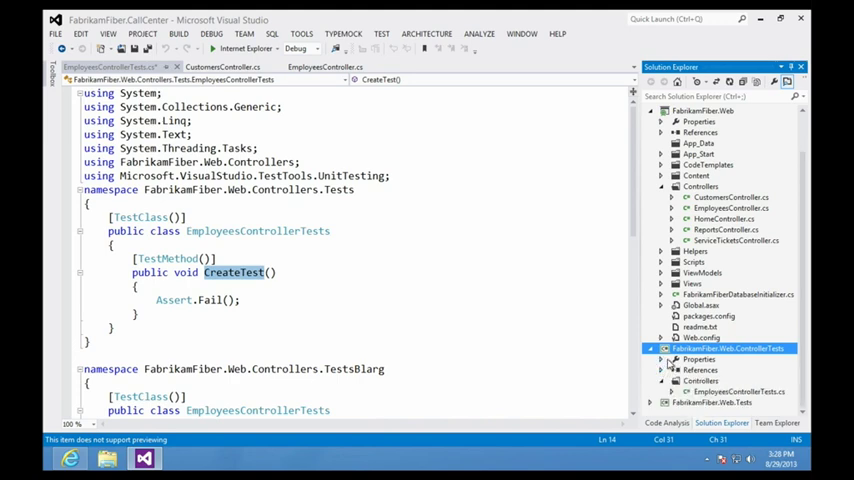